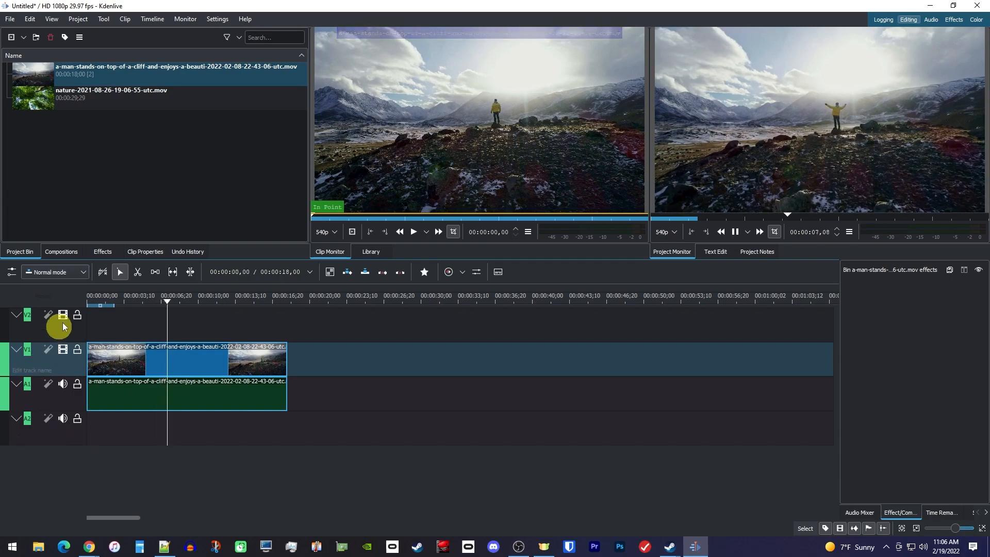
# Add a fade-in at the start of the cliff clip on track V1.
pyautogui.click(189, 300)
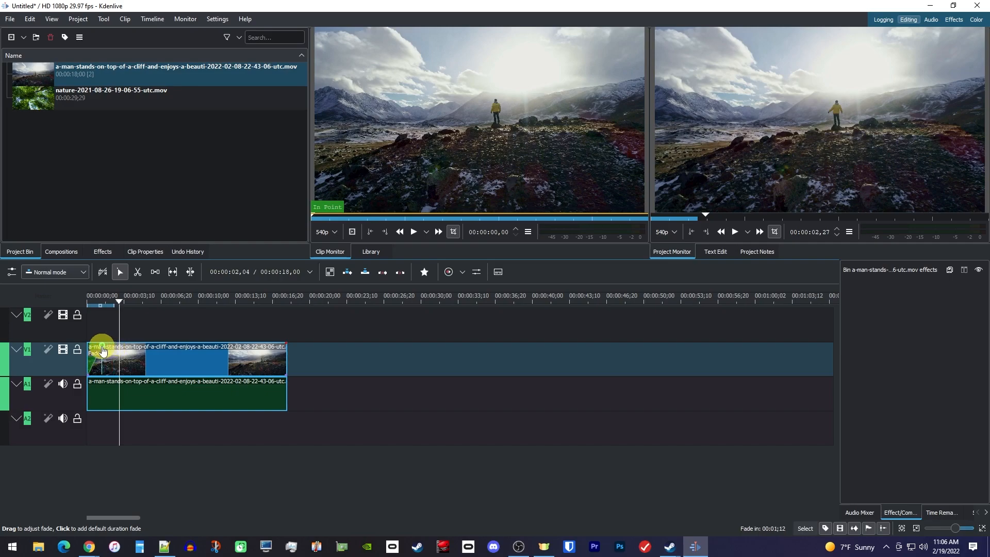
pyautogui.click(92, 297)
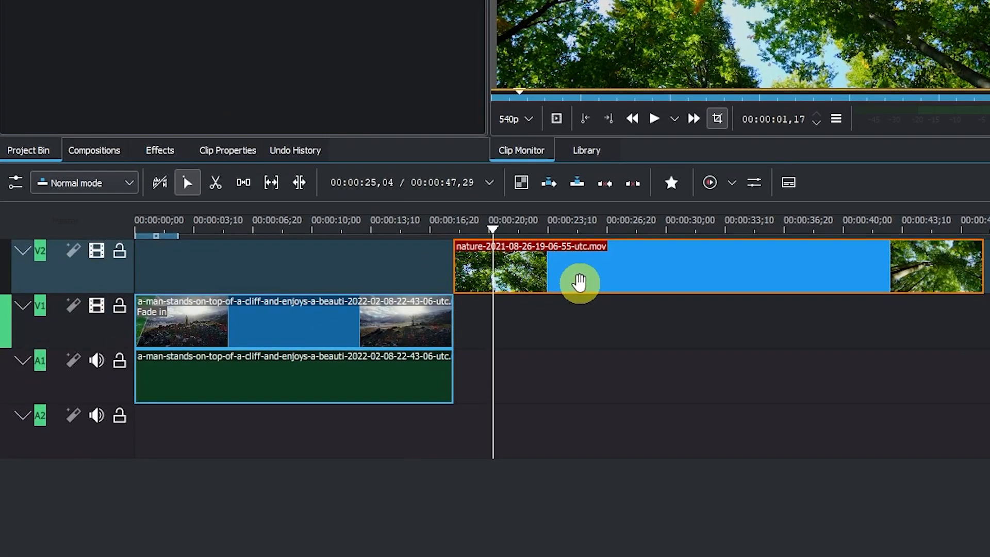
# Slide the nature clip on V2 left so it overlaps the cliff clip's end.
pyautogui.moveTo(578, 282); pyautogui.dragTo(554, 282)
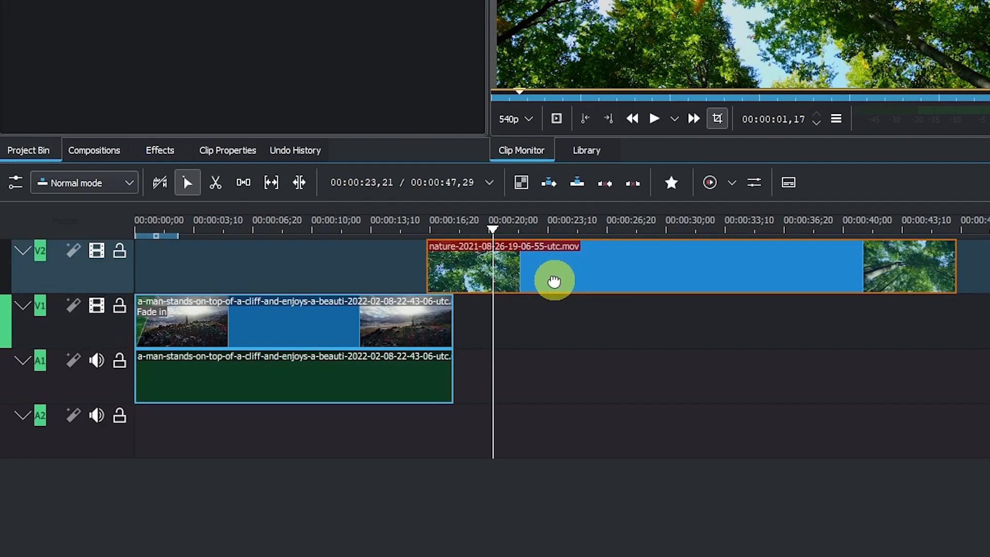